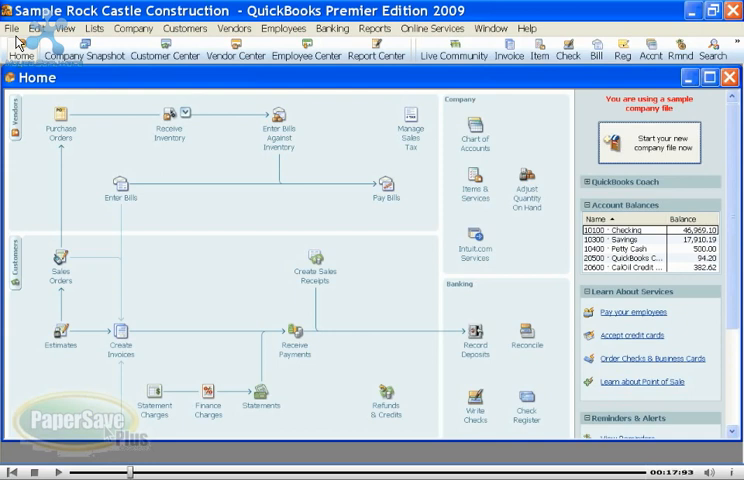
pyautogui.moveTo(103, 147)
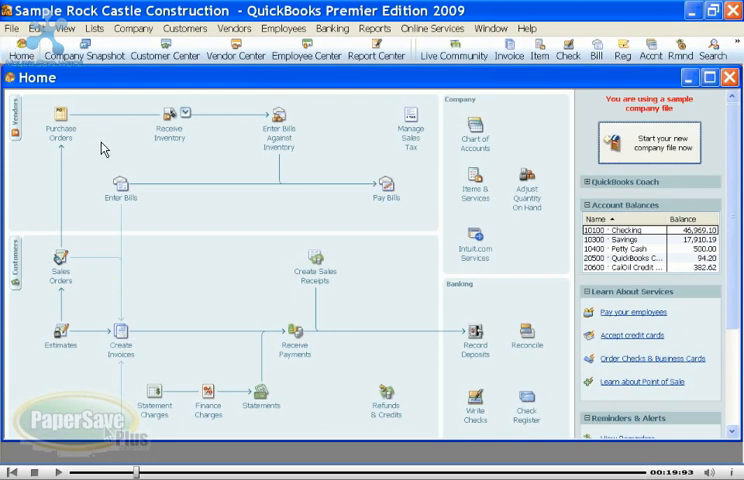
pyautogui.moveTo(120, 184)
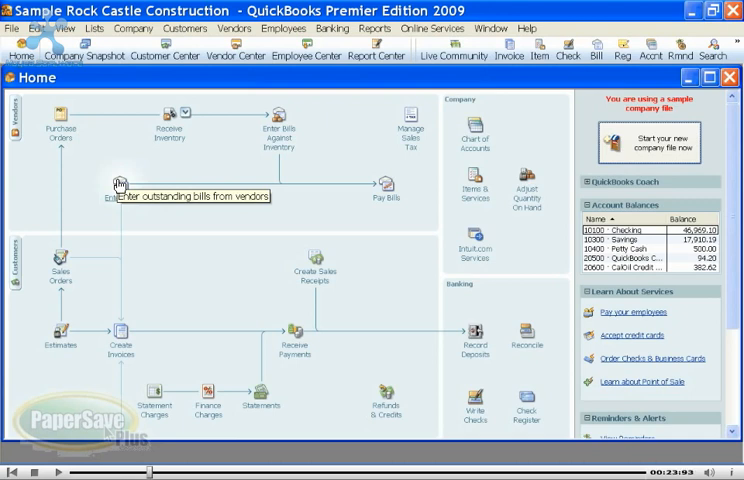
# - Enter a $1,046.25 Insight Design bill charged to repairs and save it with Save & New
pyautogui.click(121, 184)
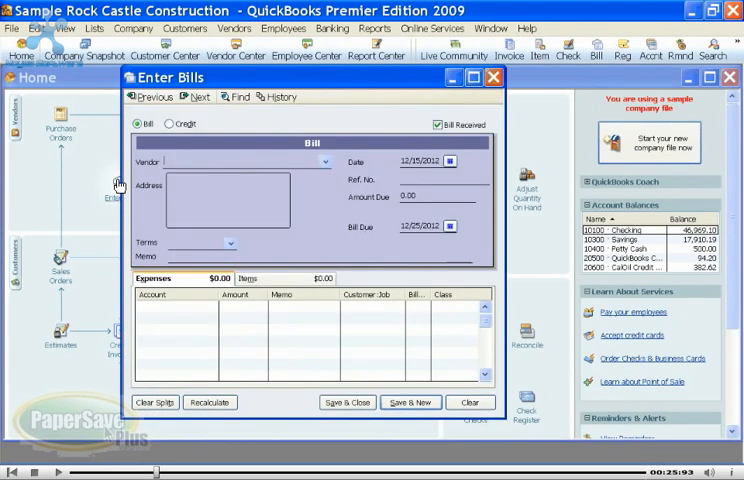
pyautogui.click(230, 161)
pyautogui.write('1046.')
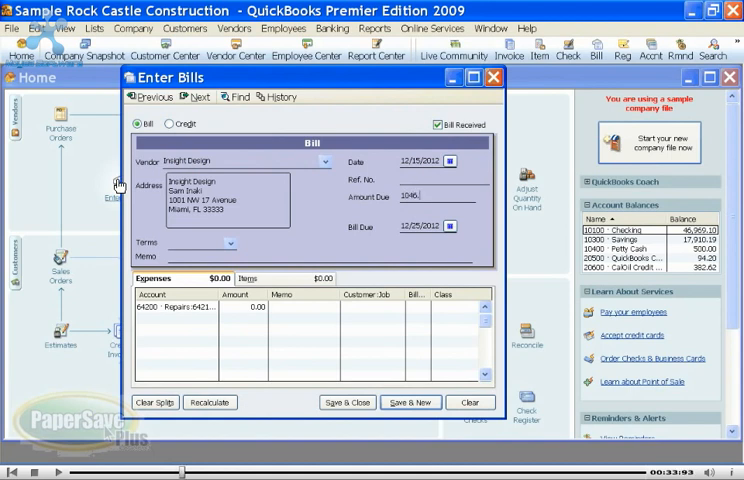
pyautogui.write('25')
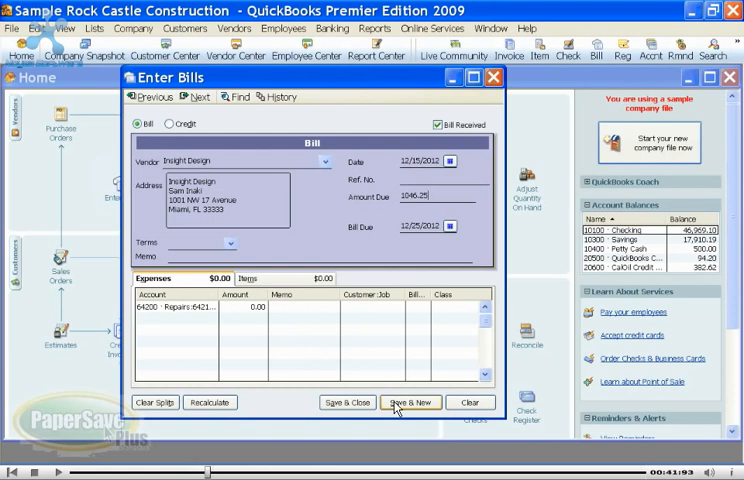
pyautogui.click(411, 402)
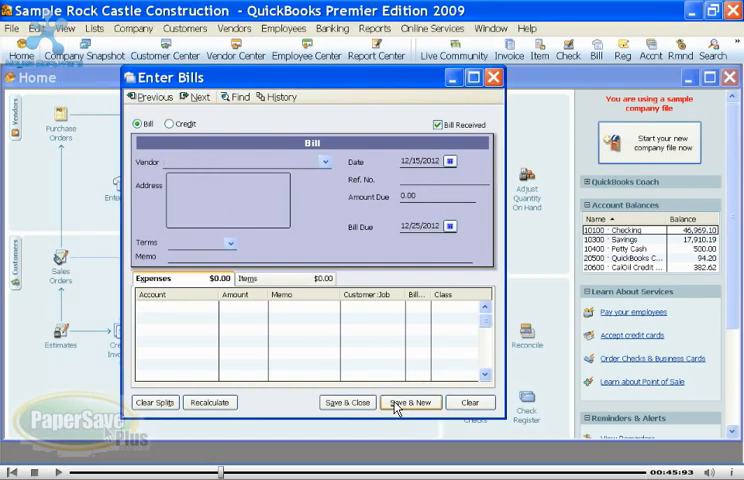
# - Accept PapersAid's prompt to attach a document to the Insight Design bill
pyautogui.click(411, 402)
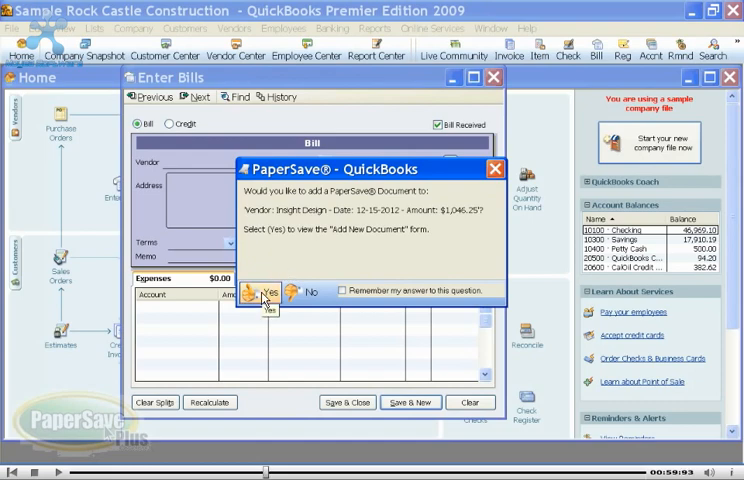
pyautogui.click(264, 291)
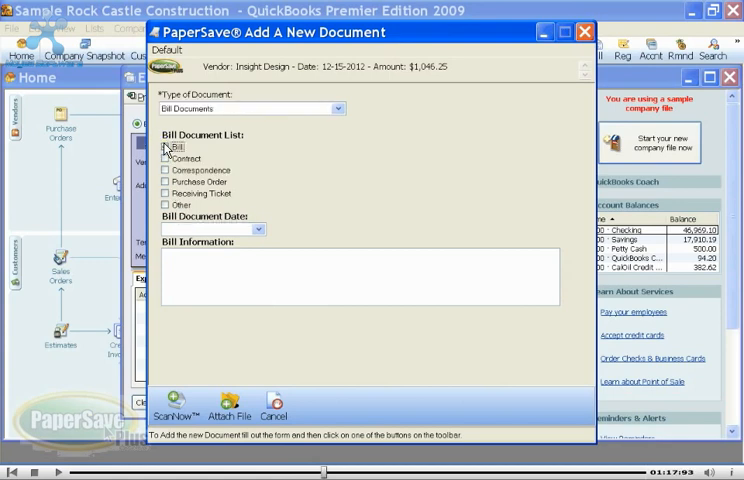
# - Tag the document Bill and Other, dated 11/17/2008, described as 'Conference room design document with the invoice.'
pyautogui.click(168, 147)
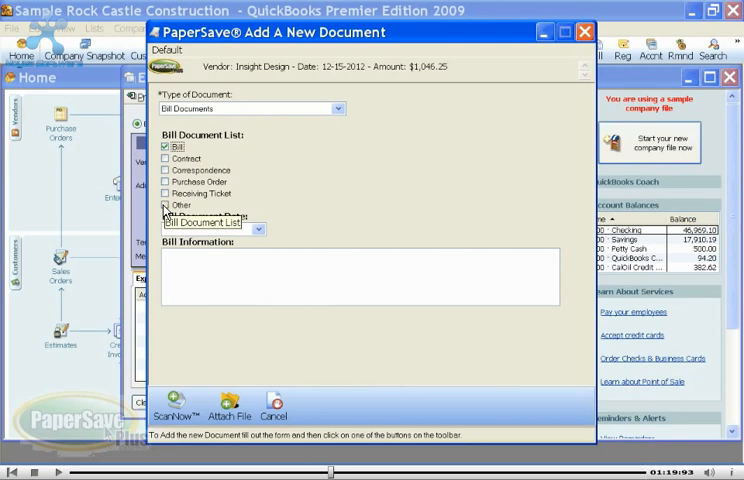
pyautogui.click(169, 205)
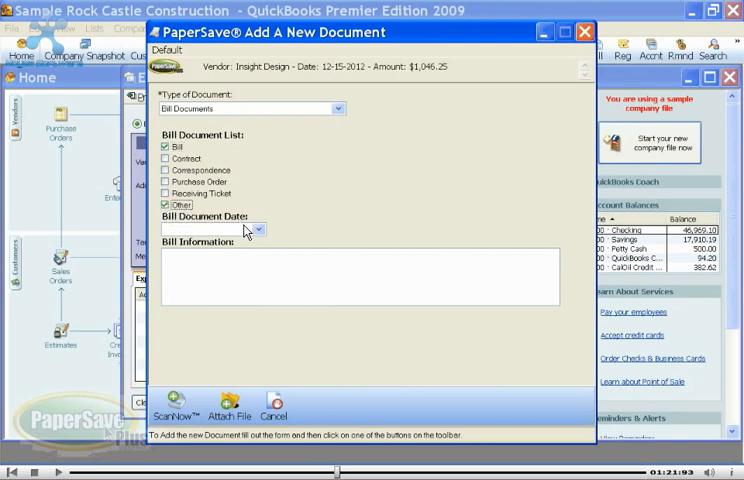
pyautogui.click(258, 229)
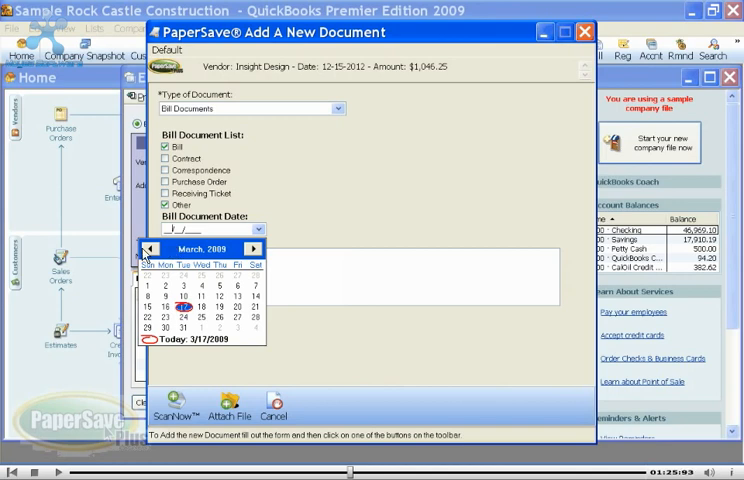
pyautogui.click(149, 249)
pyautogui.write('Conference room ')
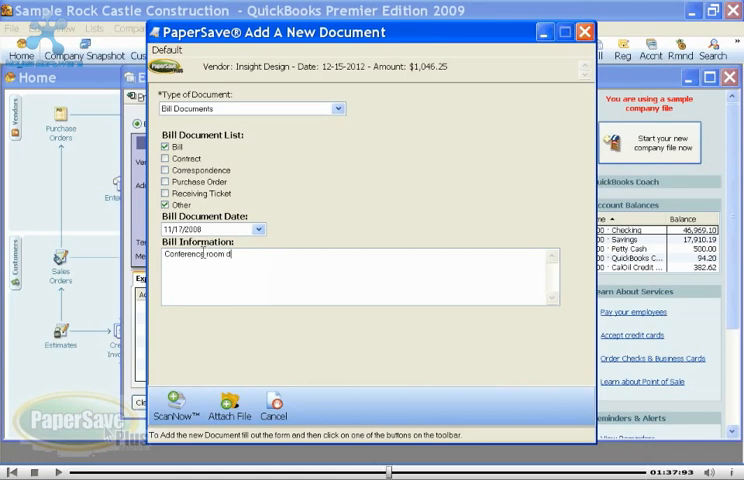
pyautogui.write('design document with the')
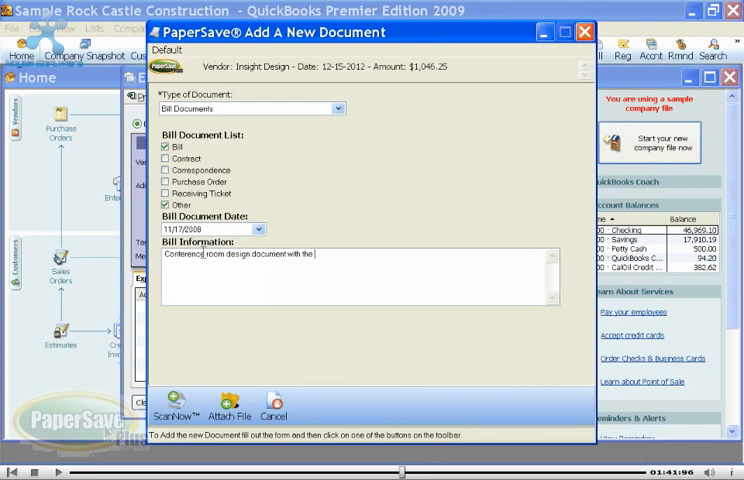
pyautogui.write('invoice')
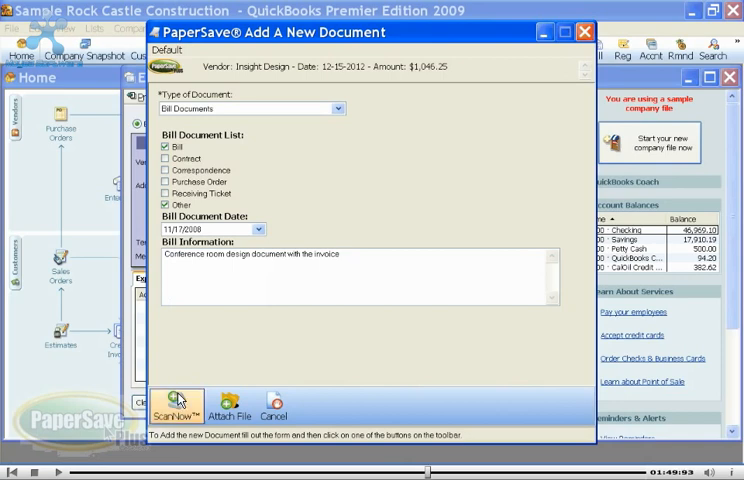
# - Scan the document using the FUJITSU scanner and confirm it was added successfully
pyautogui.click(178, 405)
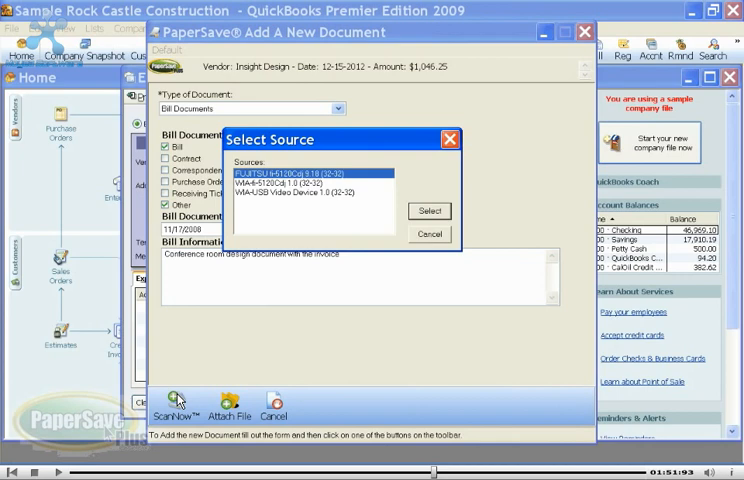
pyautogui.click(429, 211)
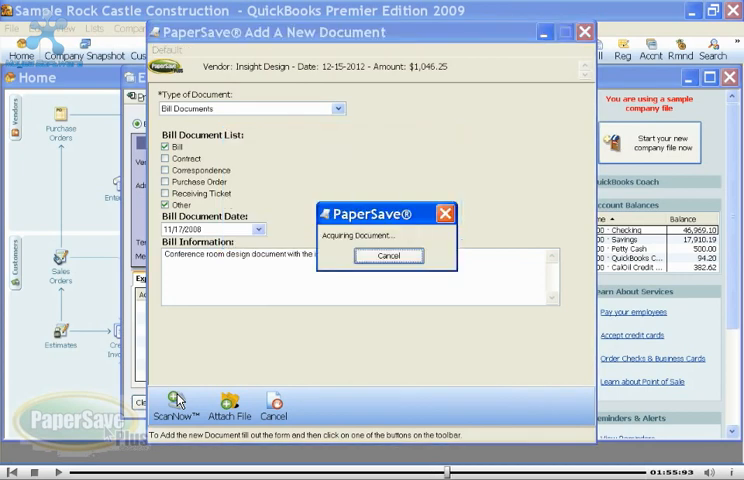
pyautogui.click(175, 401)
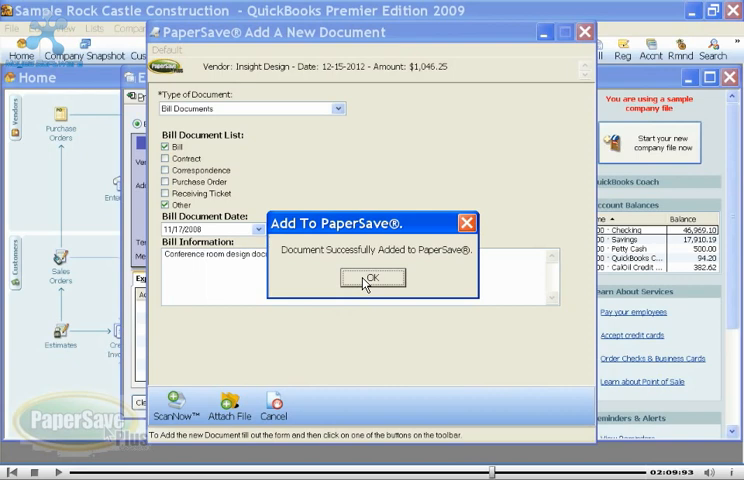
pyautogui.click(372, 277)
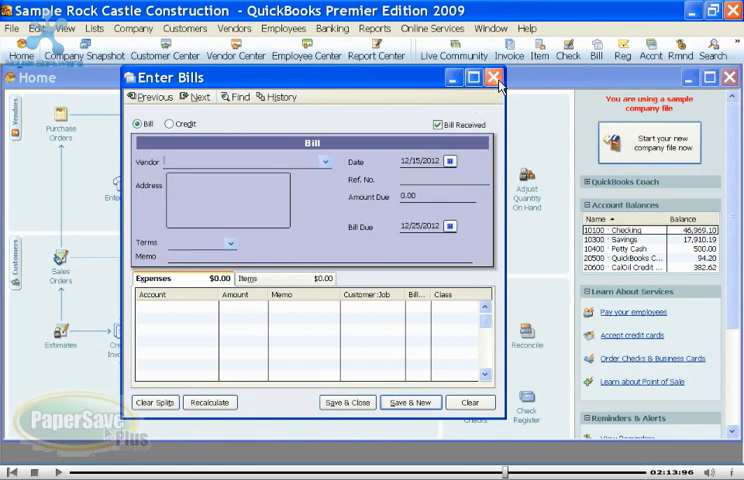
# - Close Enter Bills, open the Vendor Center, and display the attached Insight Design document
pyautogui.click(491, 80)
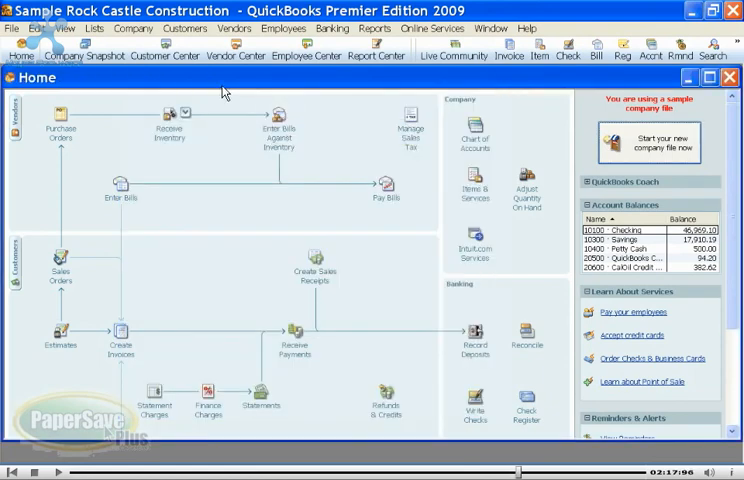
pyautogui.click(218, 50)
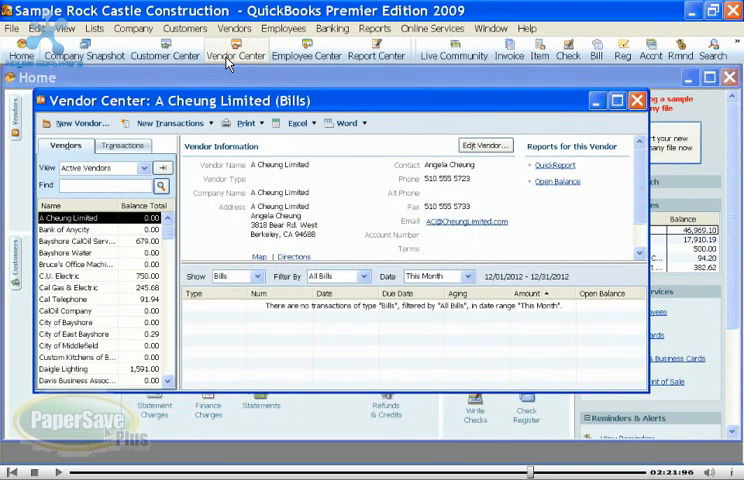
pyautogui.click(73, 299)
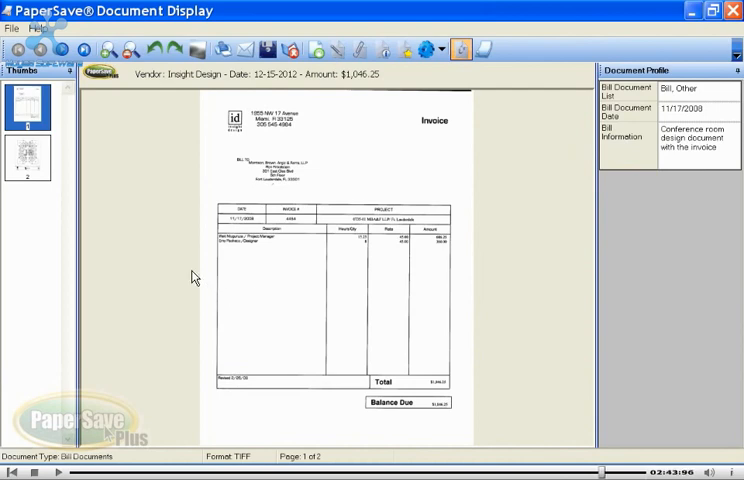
# - View page two of the Insight Design document, the floor-plan drawing
pyautogui.click(28, 160)
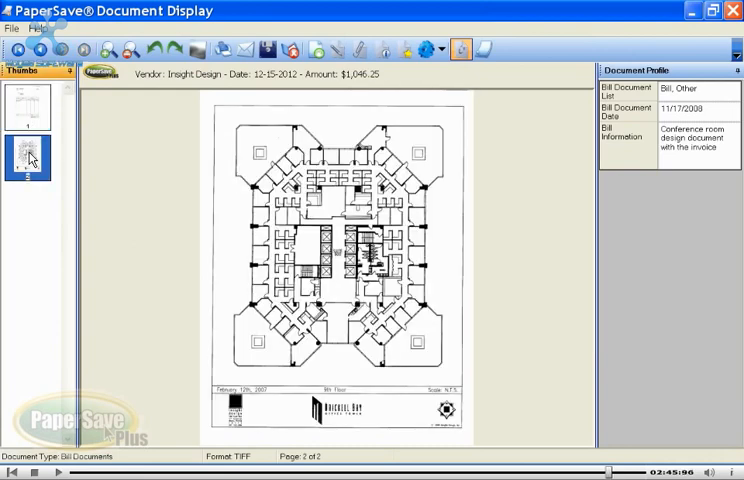